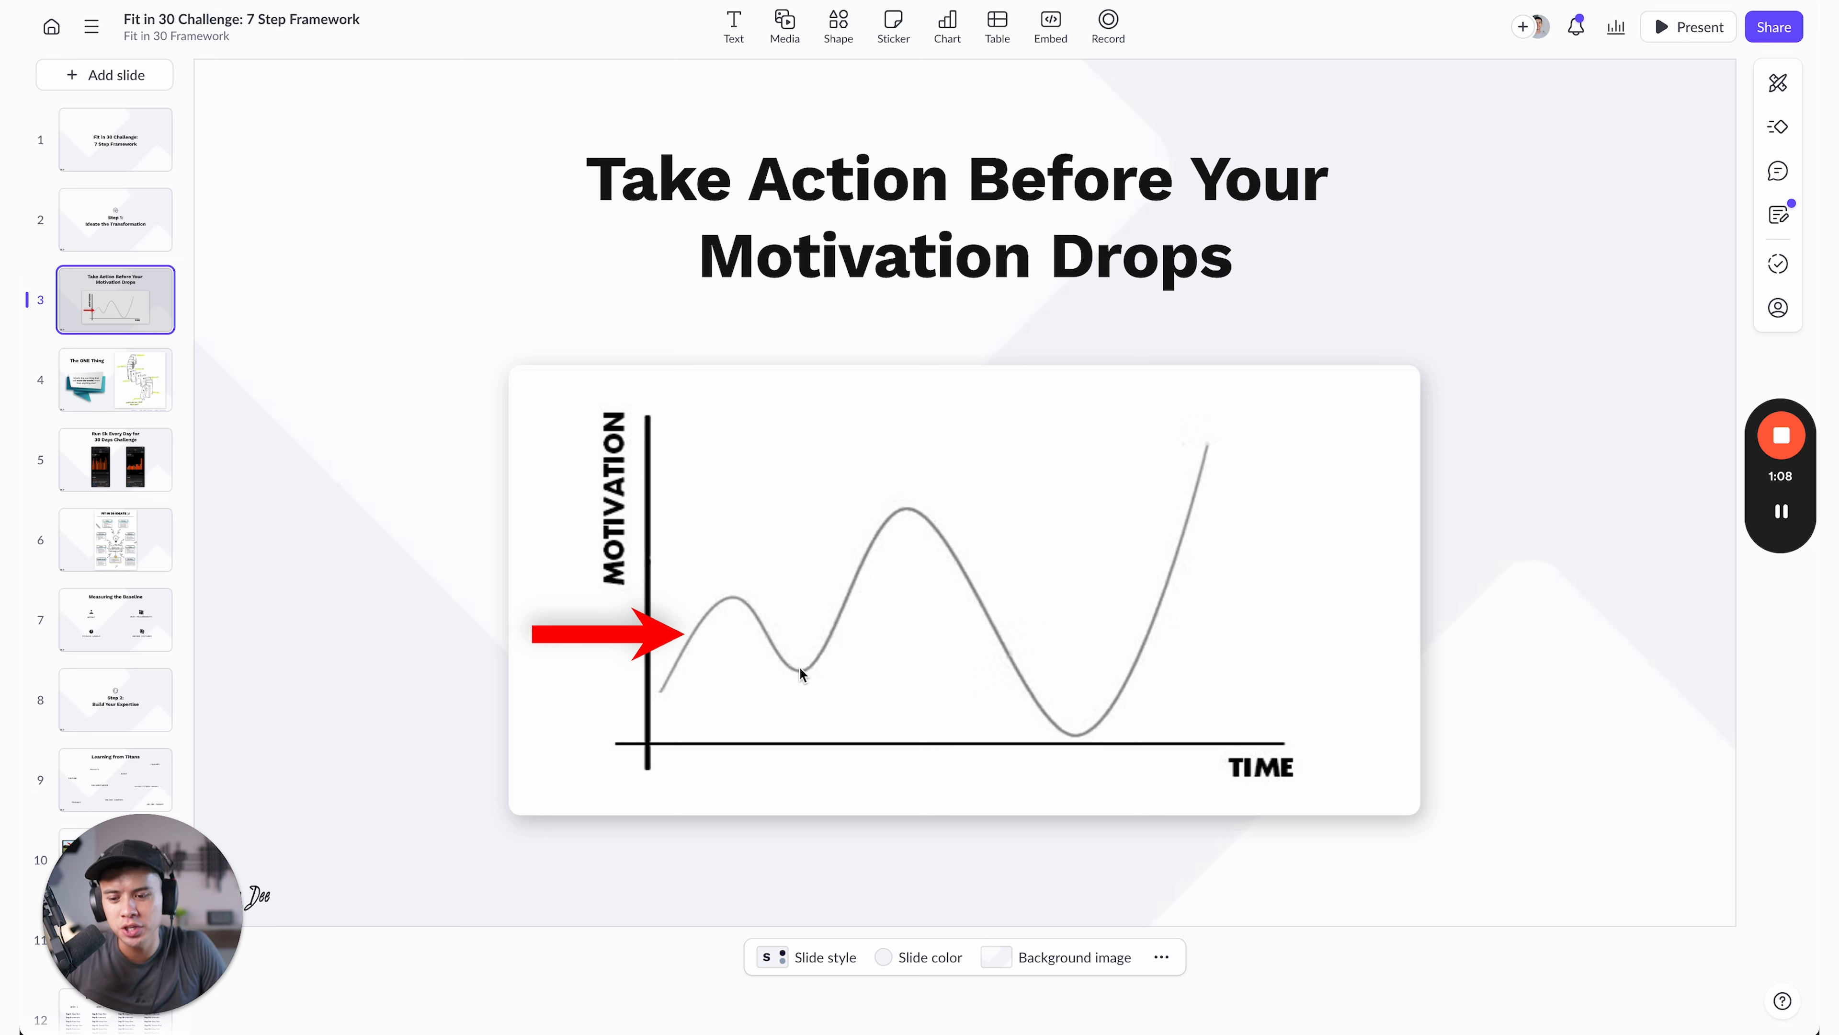
{"action": "mouse_move", "coordinate": [910, 521]}
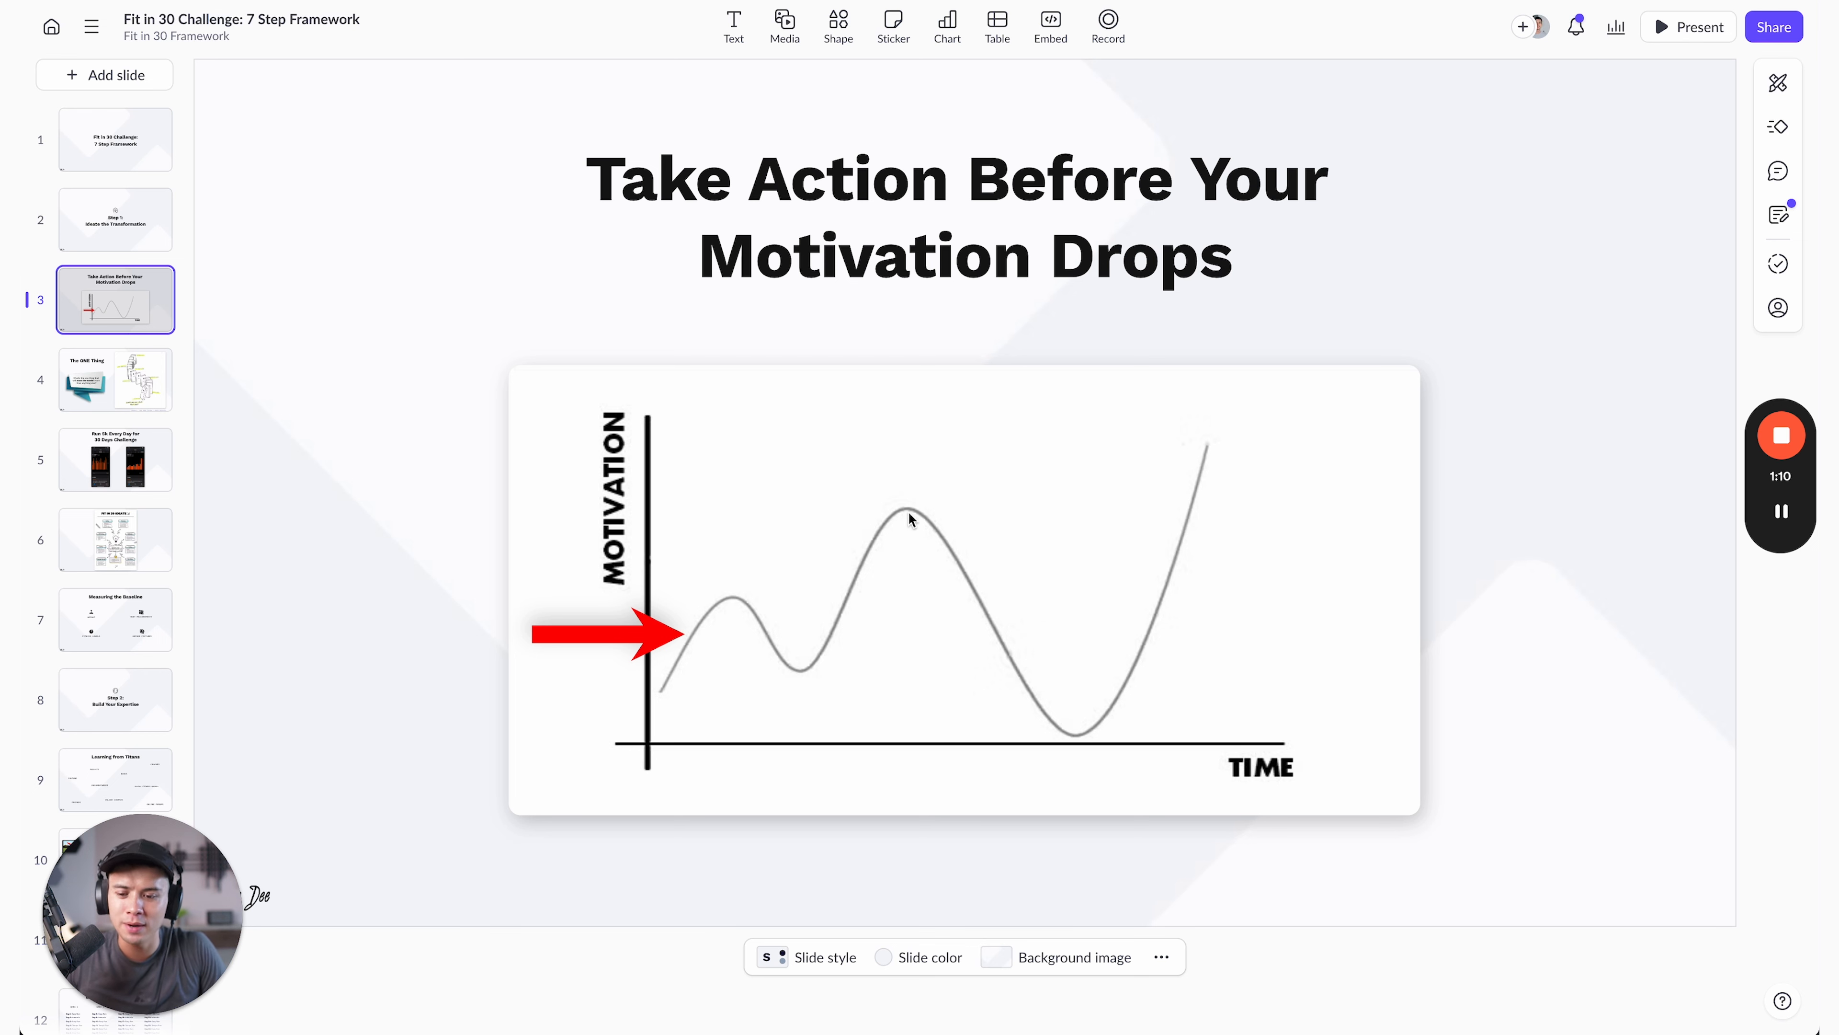
{"action": "mouse_move", "coordinate": [218, 418]}
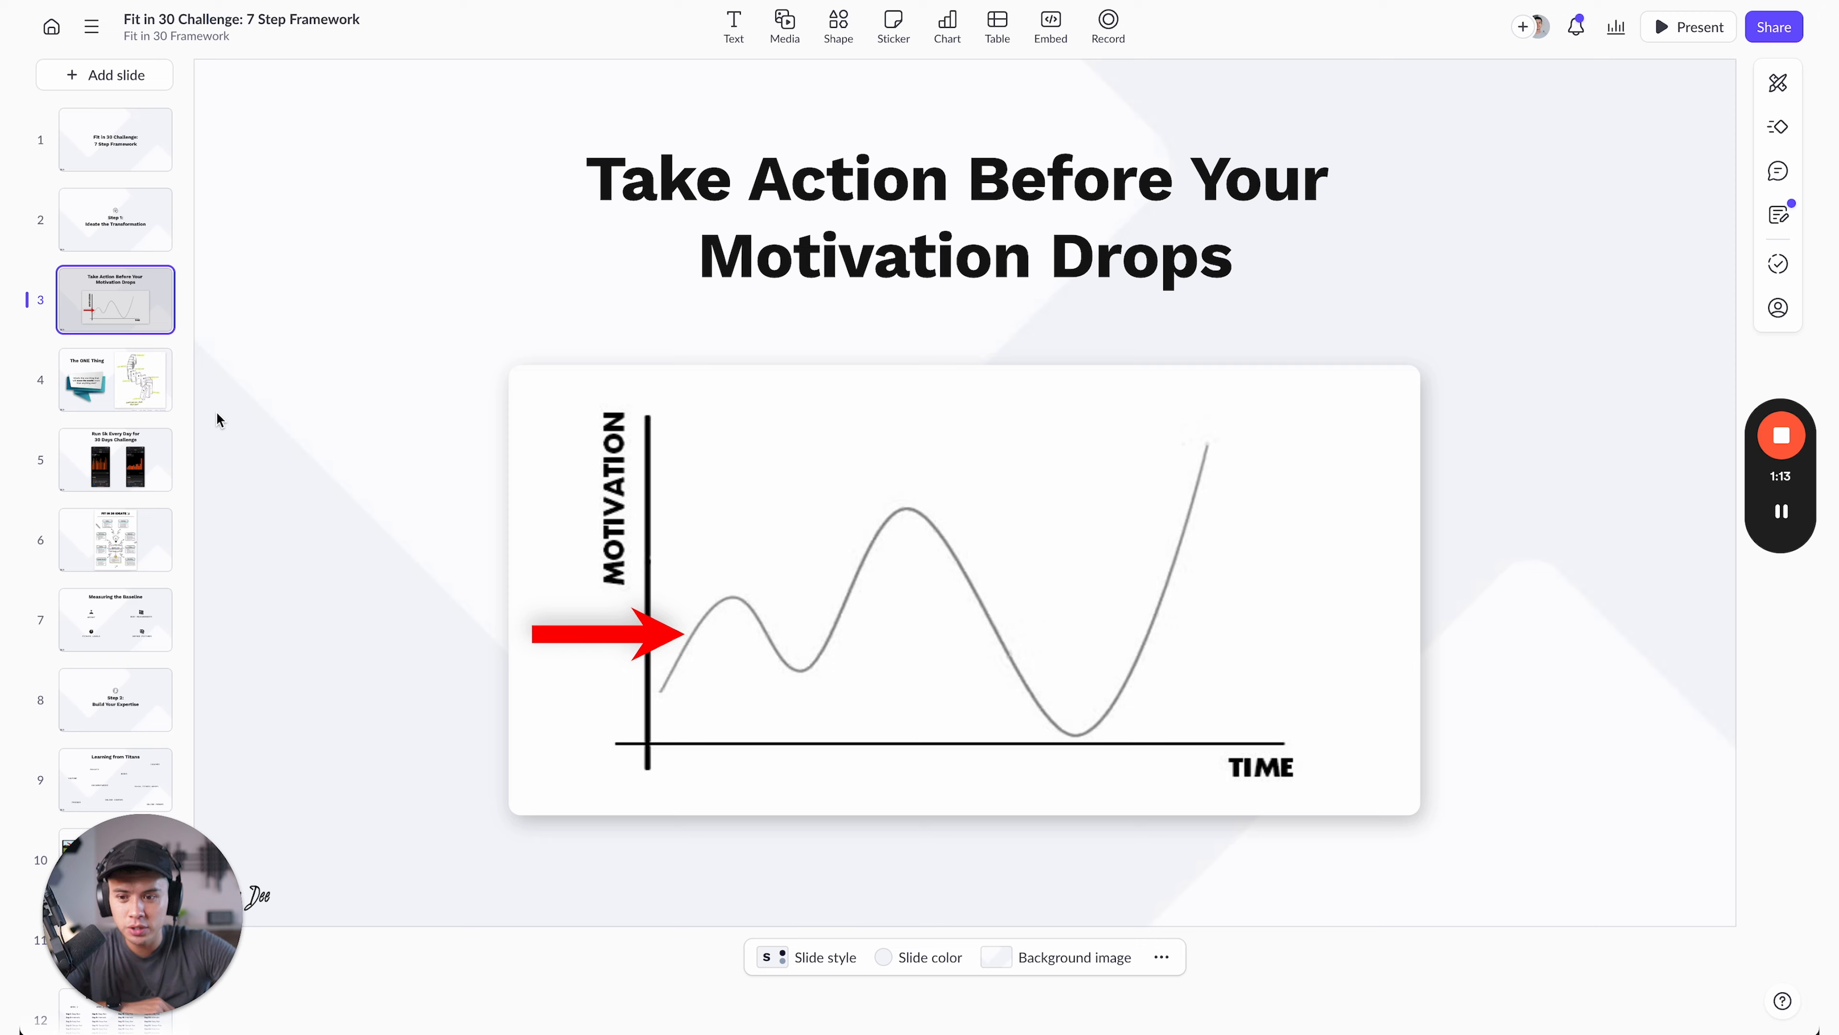